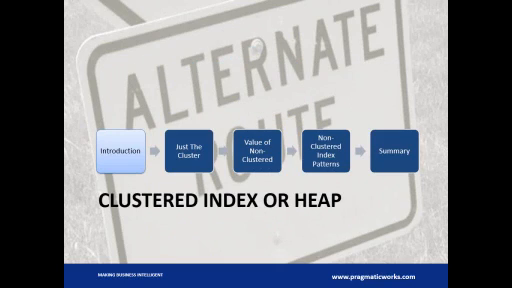
Advance from the Clustered Index or Heap agenda slide to 'The Clustered Index Problem' slide.
{"action": "left_click", "coordinate": [190, 152]}
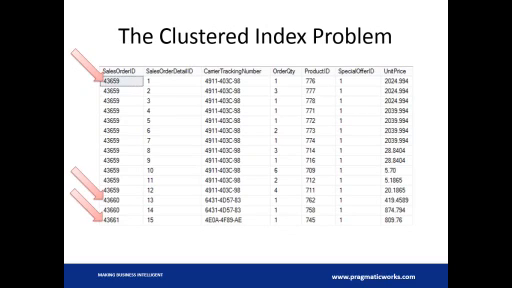
{"action": "key", "text": "Right"}
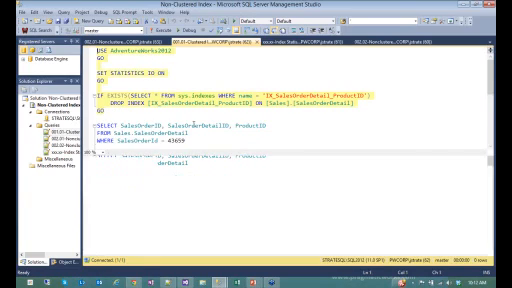
Run the lookup script with F5 to show STATISTICS IO scan counts and logical reads.
{"action": "key", "text": "F5"}
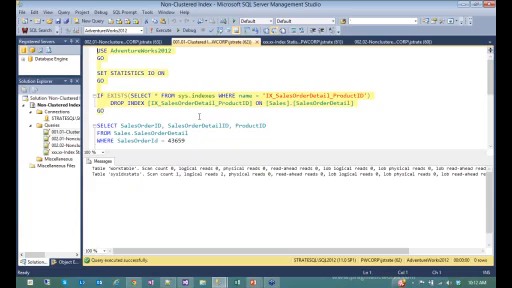